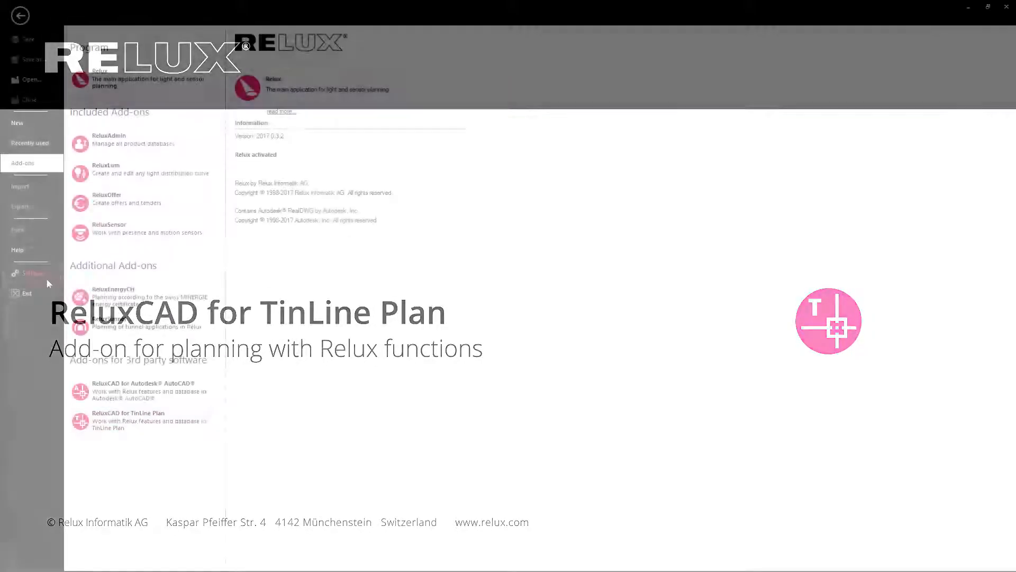
Show the details of the ReluxCAD for TinLine Plan add-on in Relux Add-ons
click(144, 421)
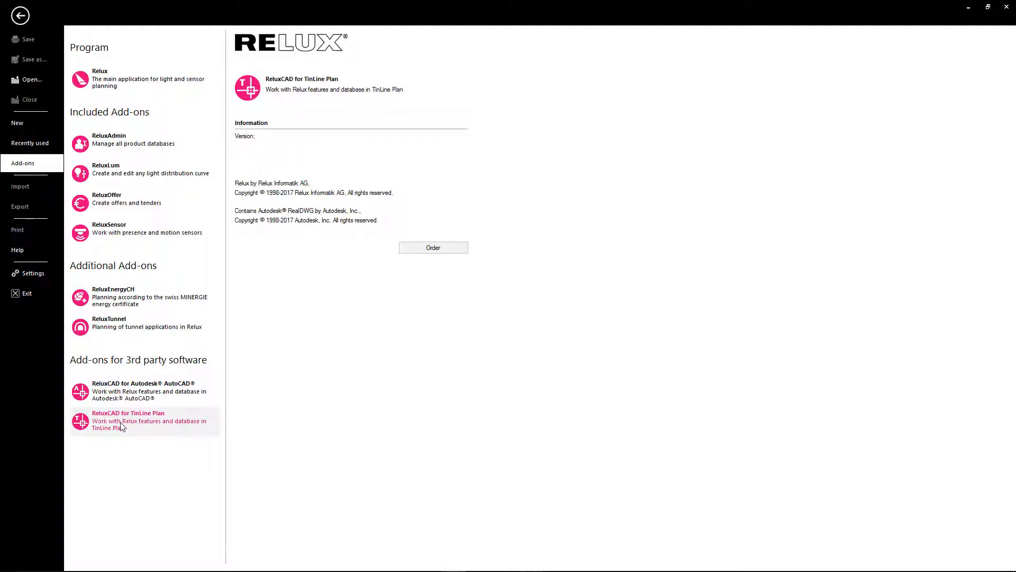
mouse_move(398, 264)
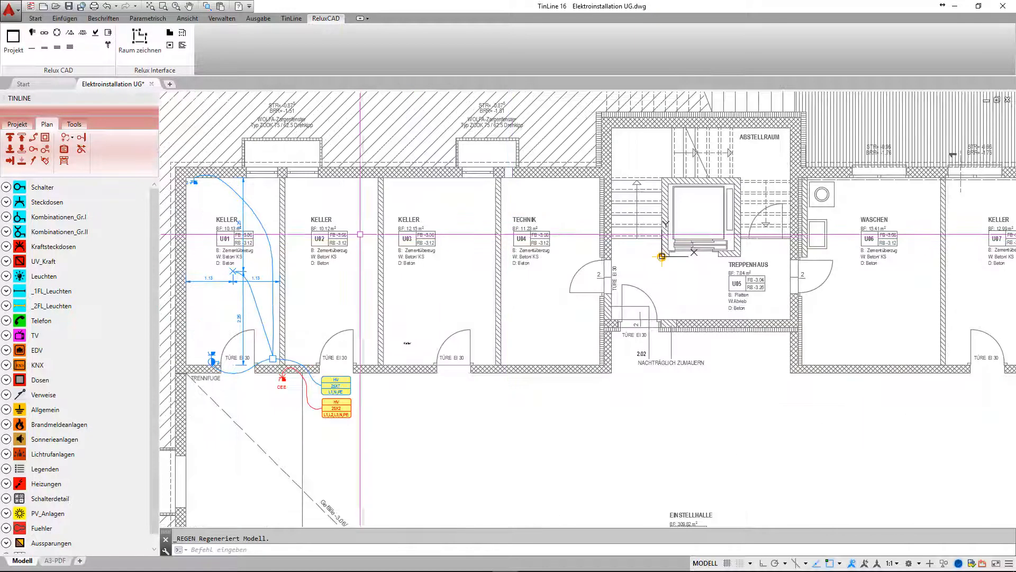
Arrange a 2-by-3 grid of luminaire symbols with Autoabstand in room U02 via Symbole anreihen
click(6, 276)
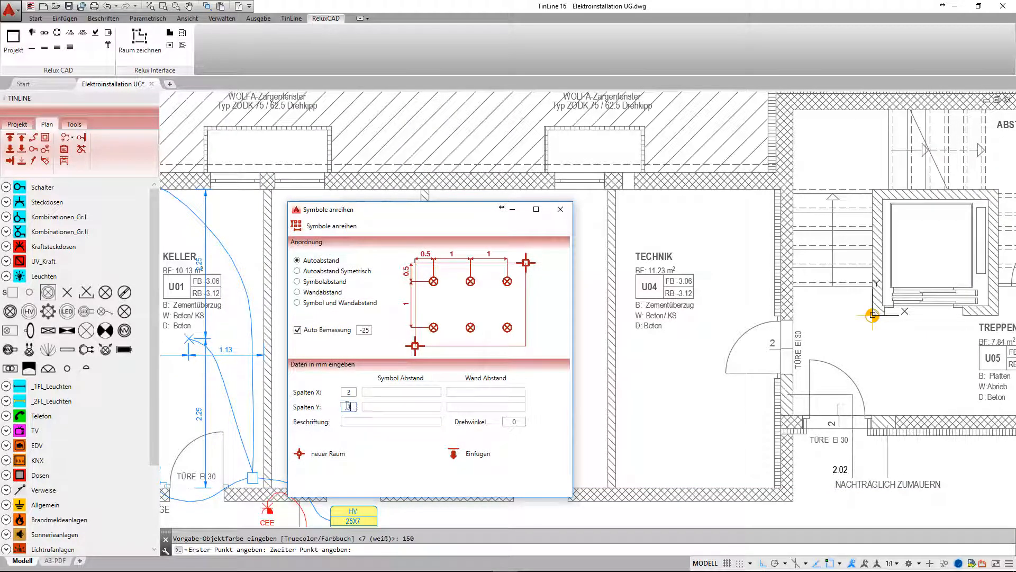
click(477, 453)
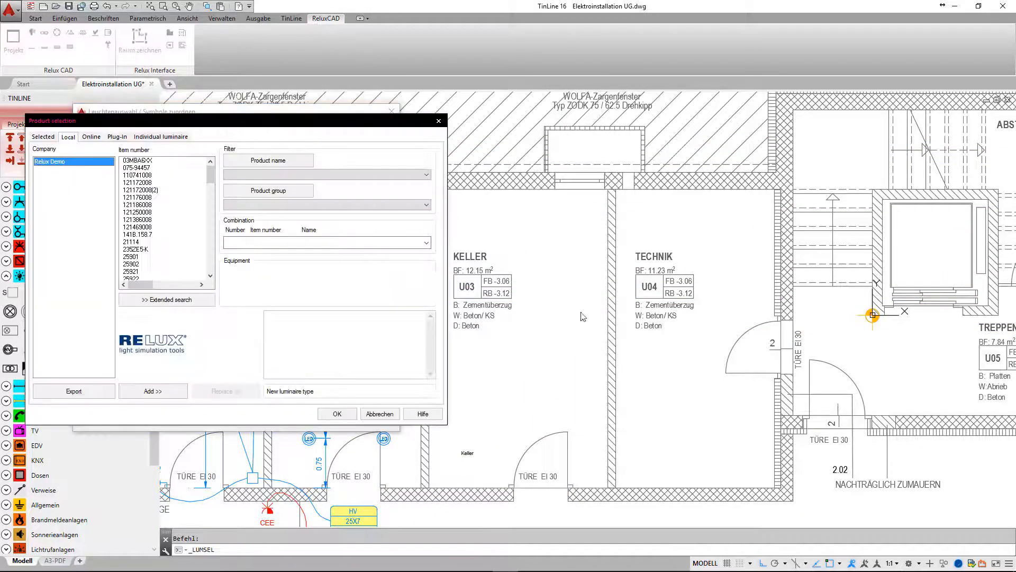
Assign Relux Demo luminaire 03MBA6XX (70 W lamp) from the Local list as the new type
click(137, 160)
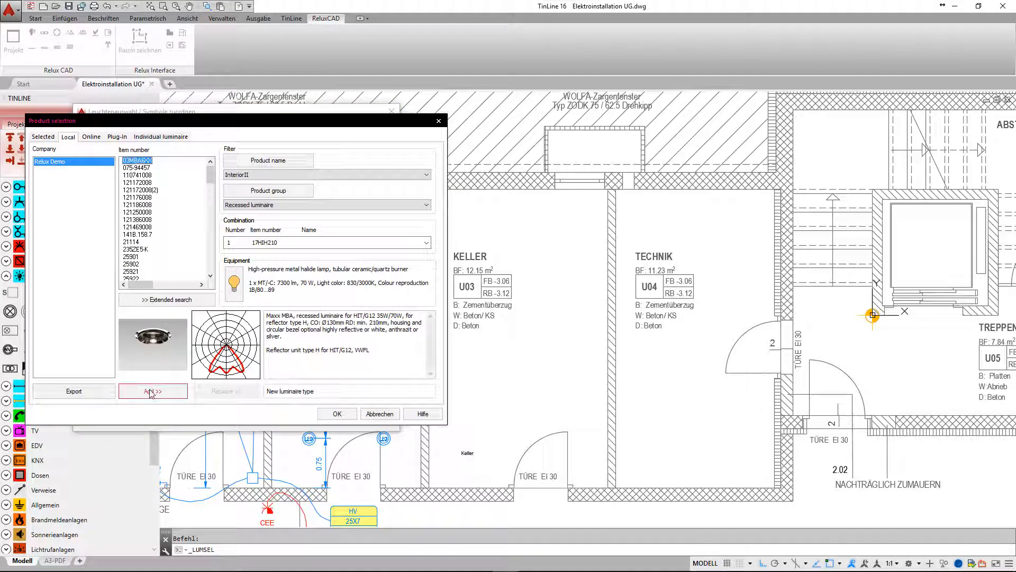
click(152, 390)
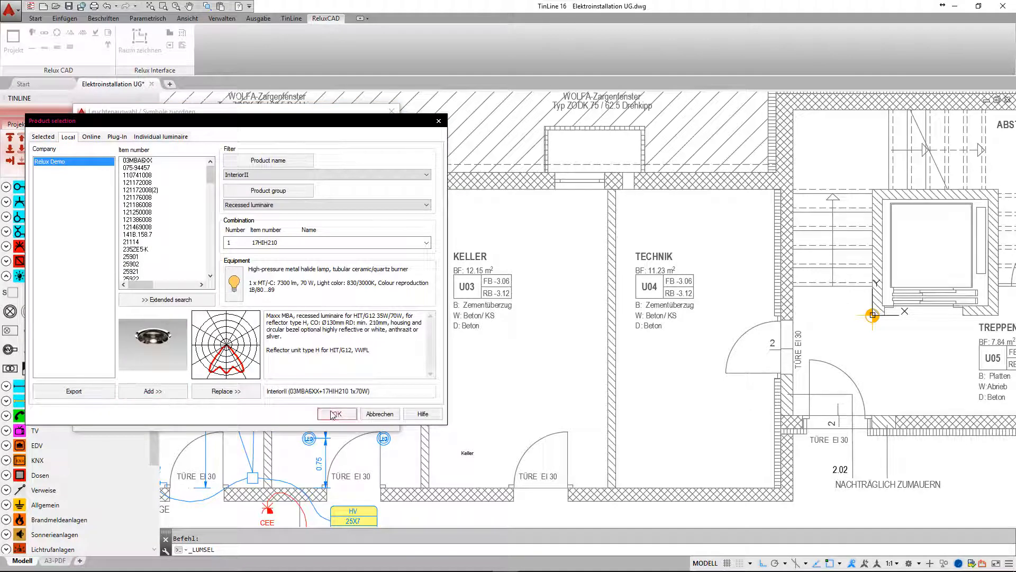
click(337, 414)
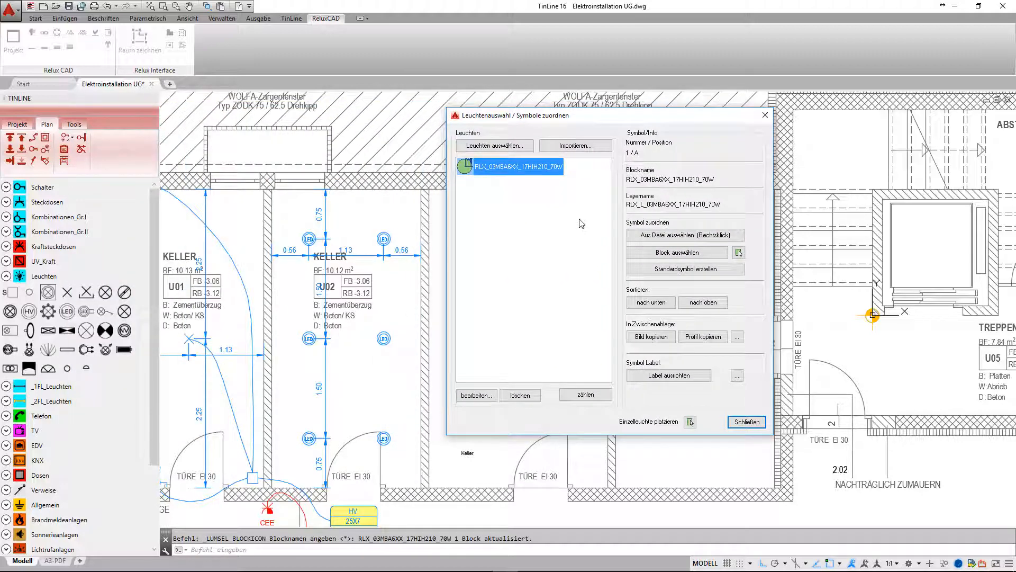
Create Relux scene 'Keller' for room U02 and calculate its lighting in Relux
click(738, 252)
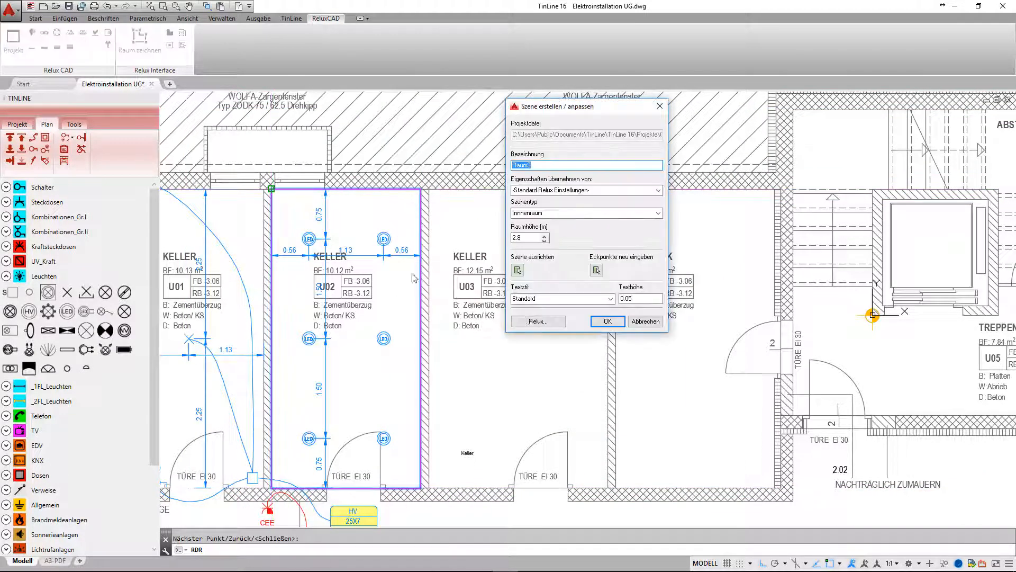
text(Keller)
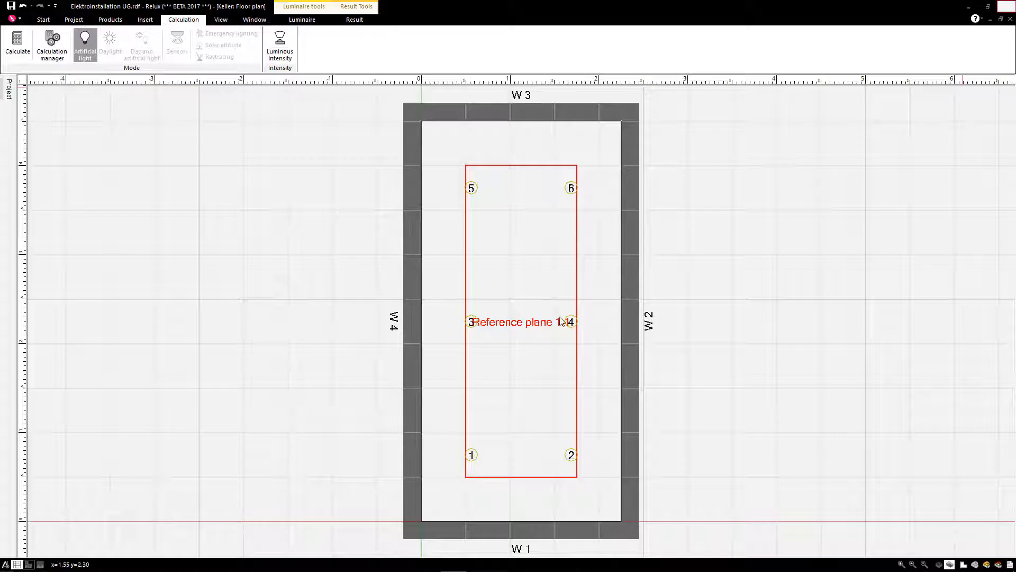
click(18, 46)
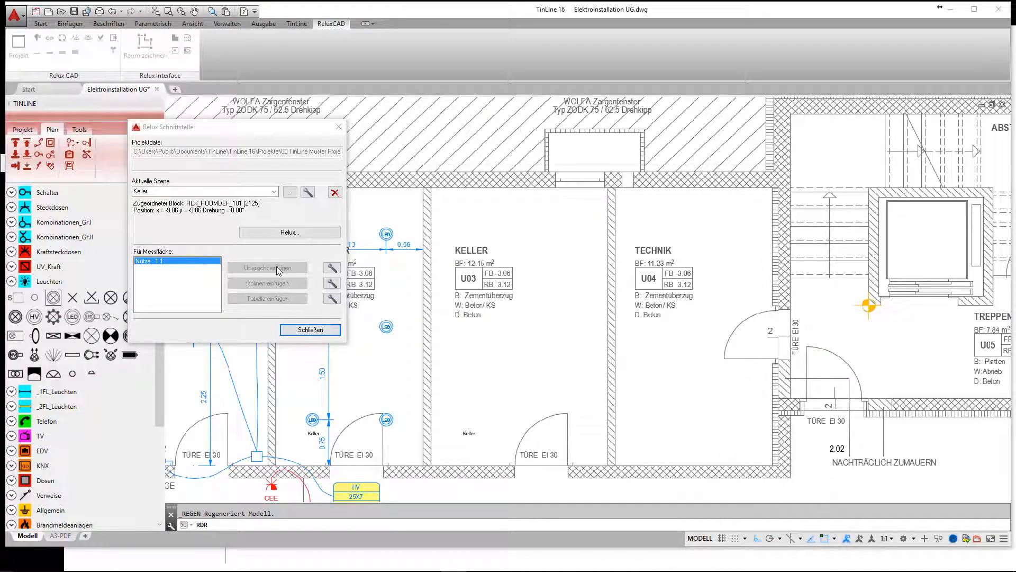
Insert the calculated illuminance overview into room U02, updating all measuring surfaces
click(310, 329)
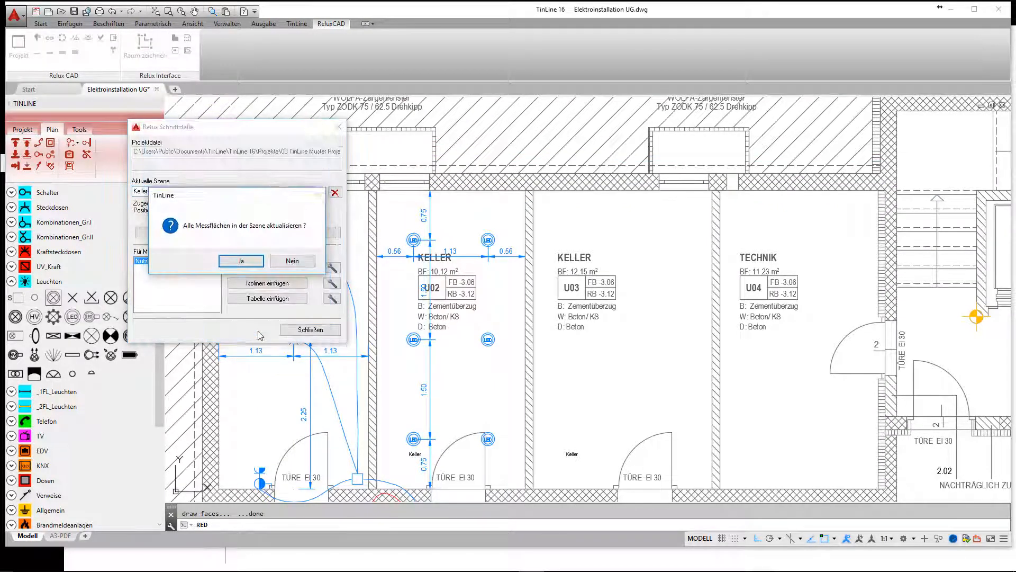
click(240, 260)
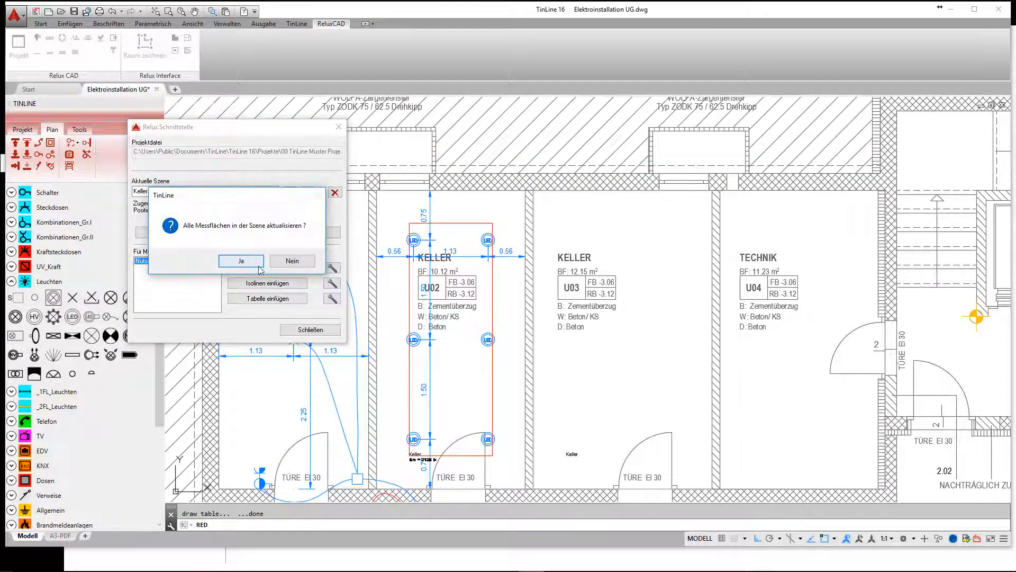
click(240, 260)
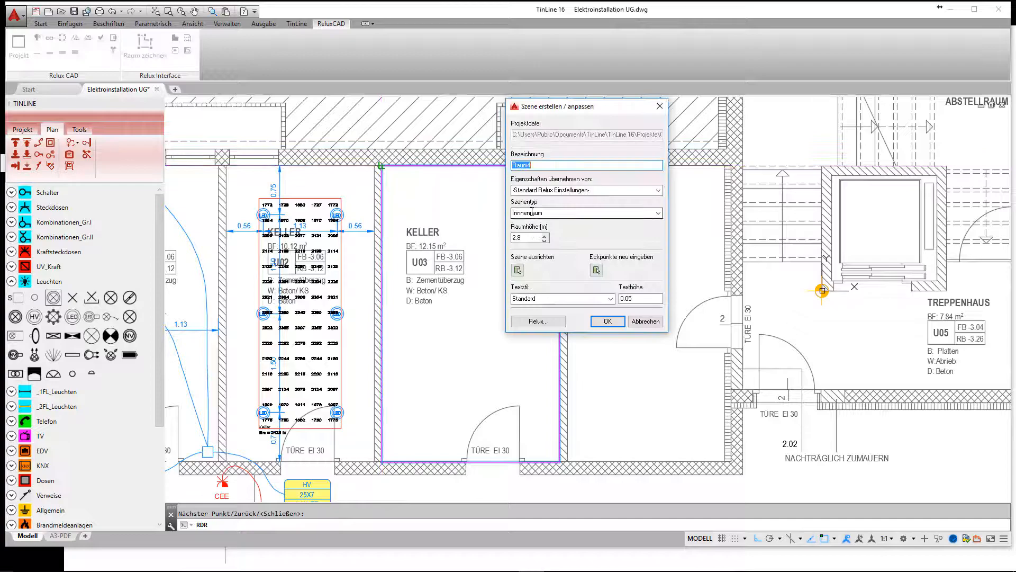
Create the scene for room U03 and accept EasyLux's two-luminaire layout for 500 lx
click(605, 320)
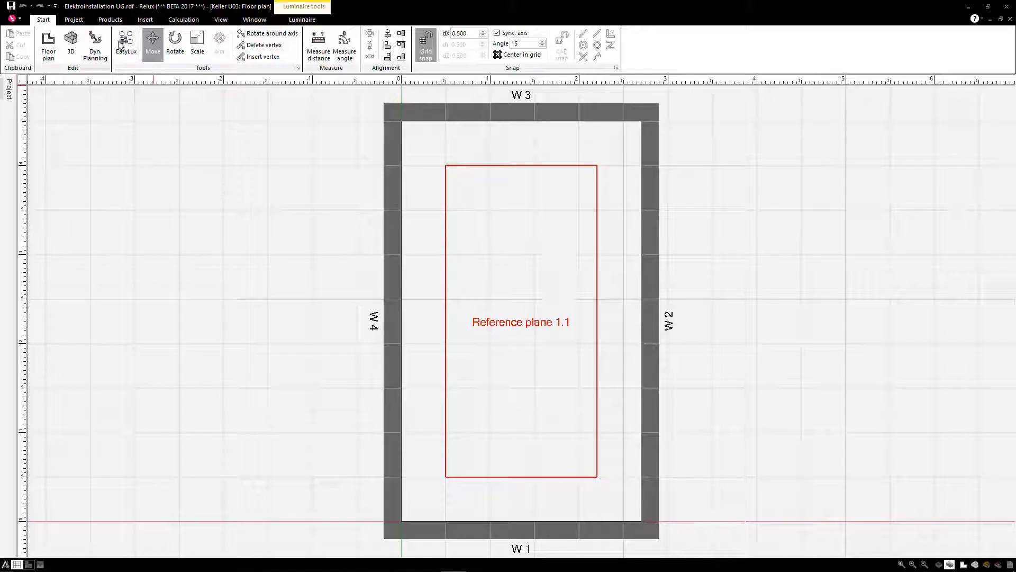
click(126, 45)
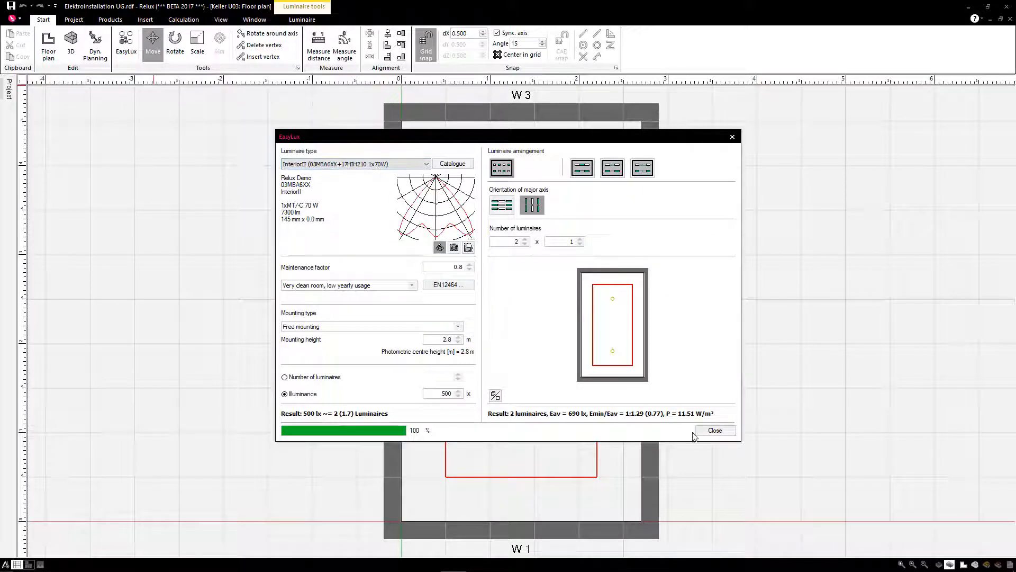
click(714, 430)
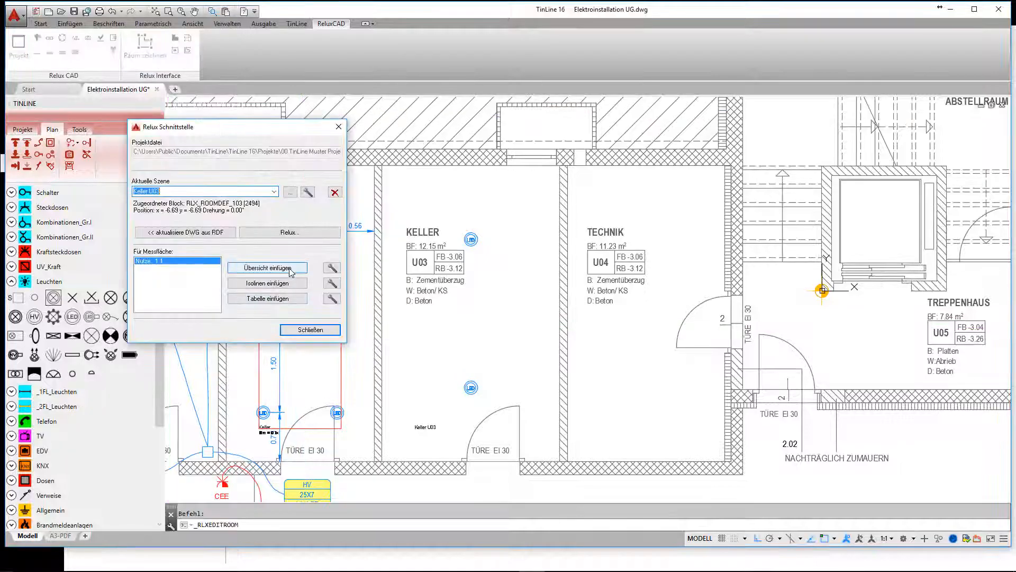
Insert the result overview and value table into room U03 and switch to the A3-PDF layout
click(267, 267)
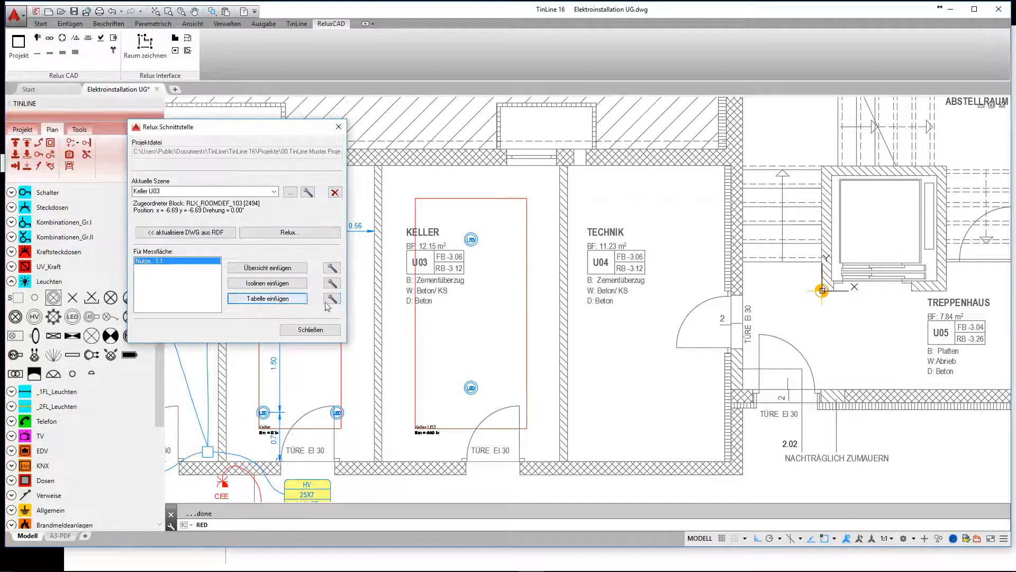
click(267, 298)
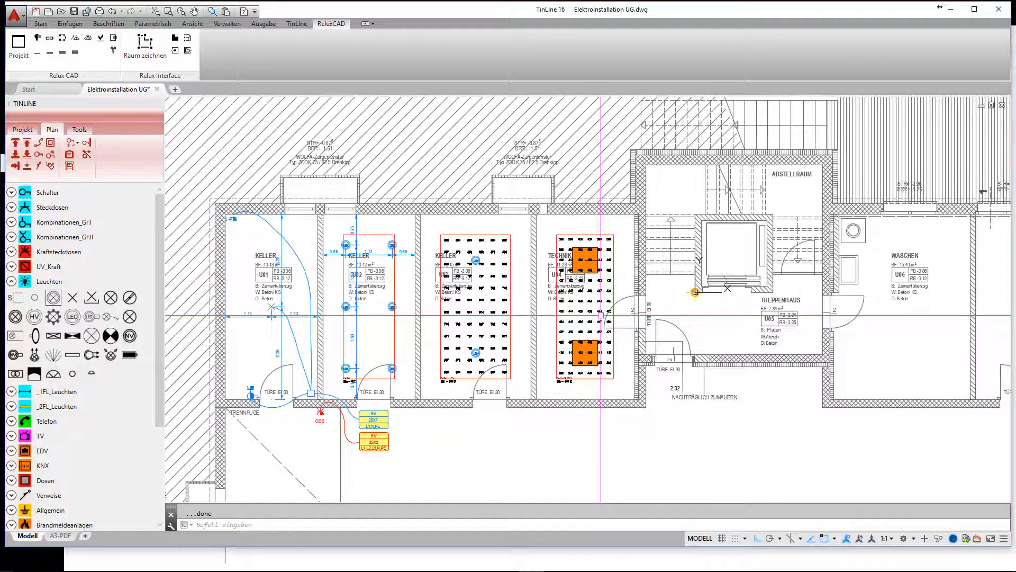
click(57, 536)
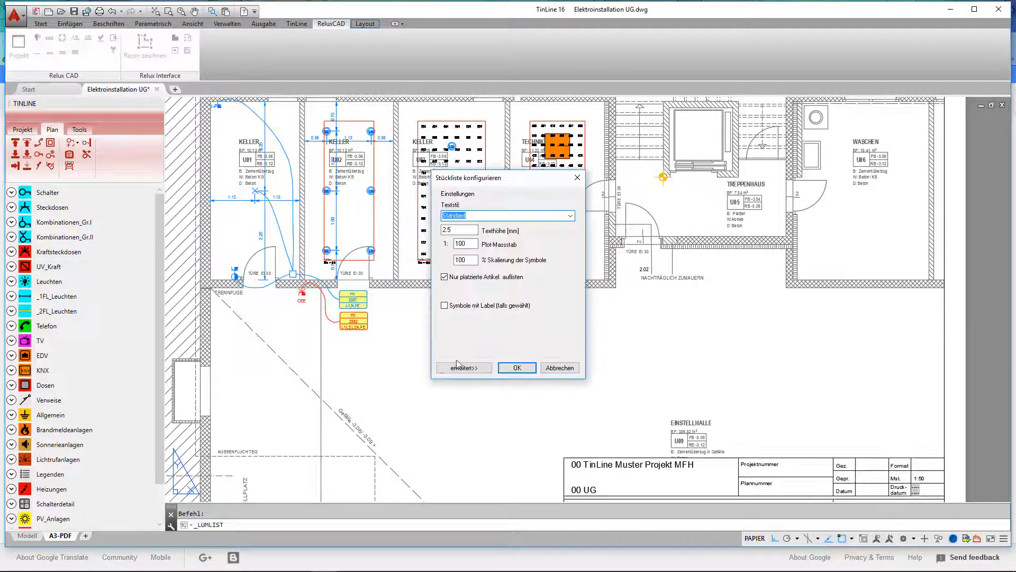
Review the extended Stückliste settings and accept them to start placing the parts list
click(463, 367)
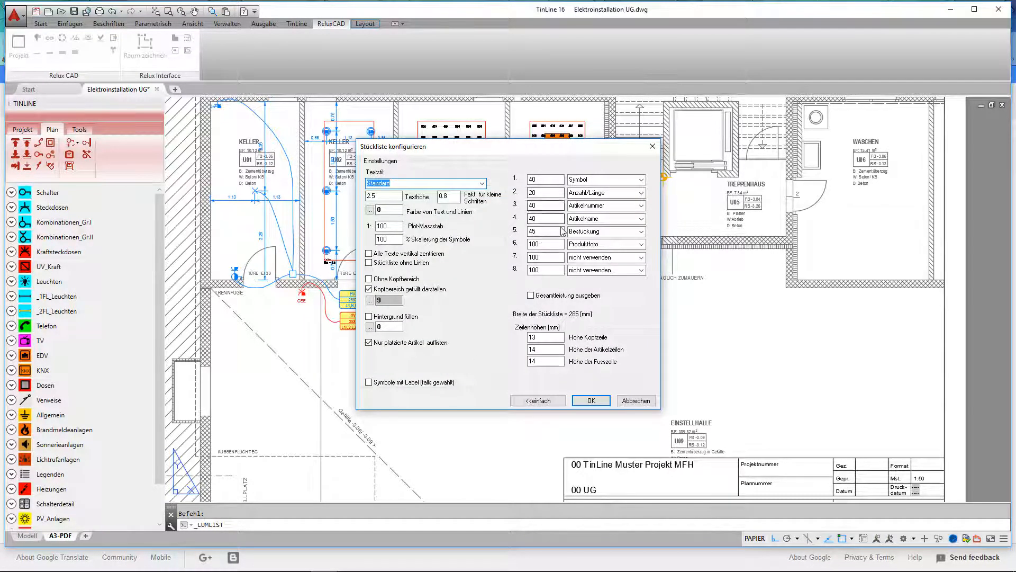
click(589, 400)
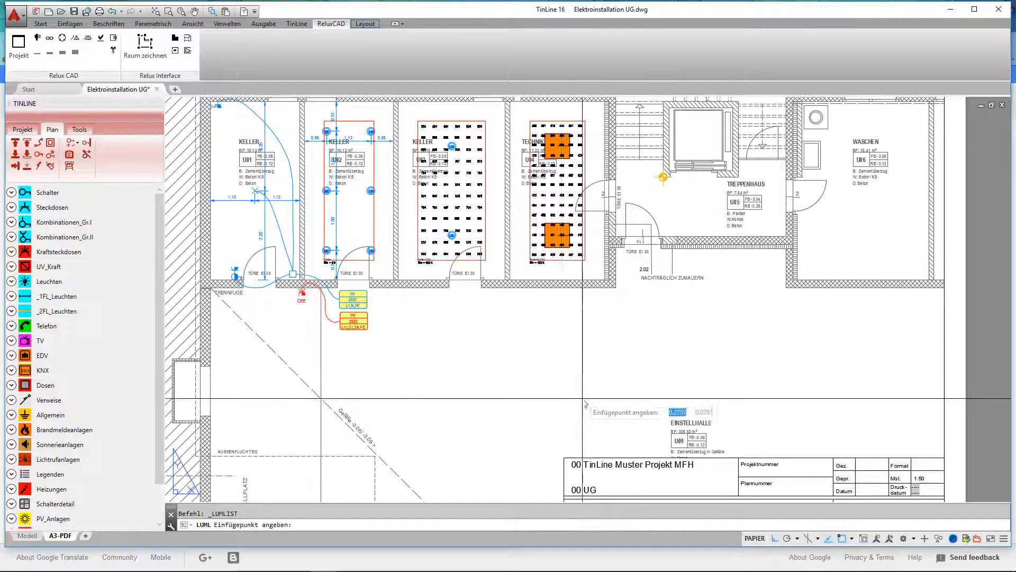